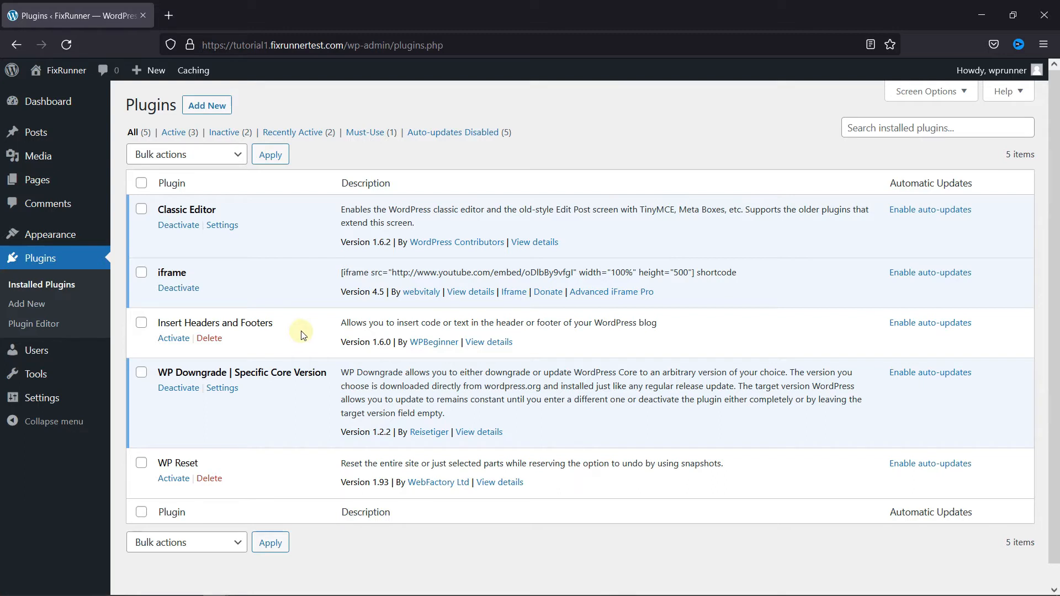
{"action": "mouse_move", "coordinate": [328, 277]}
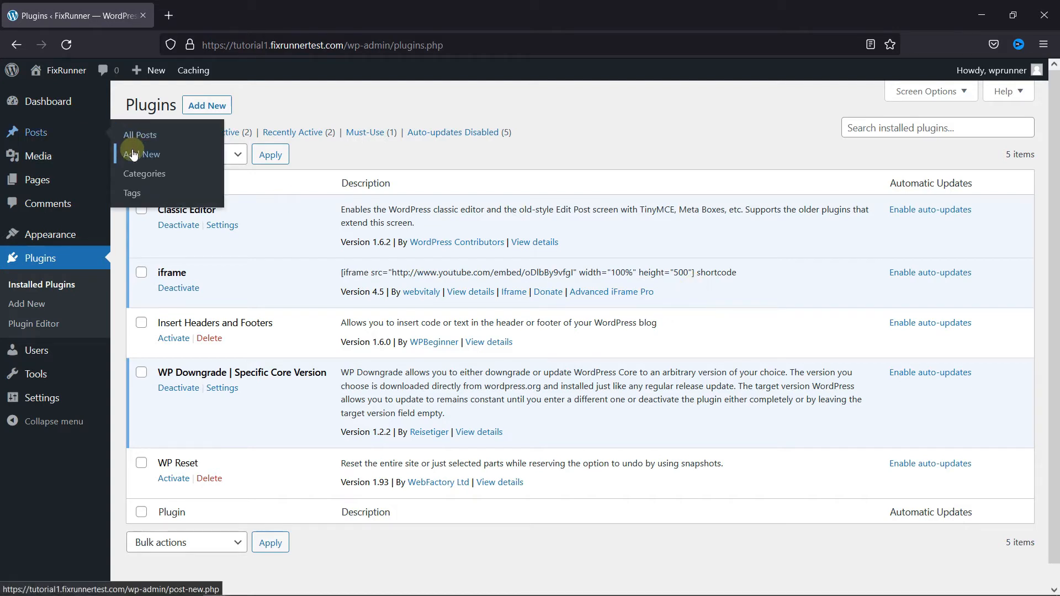
Title the new post 'iframe' and paste the sample YouTube iframe shortcode into its body
{"action": "left_click", "coordinate": [142, 155]}
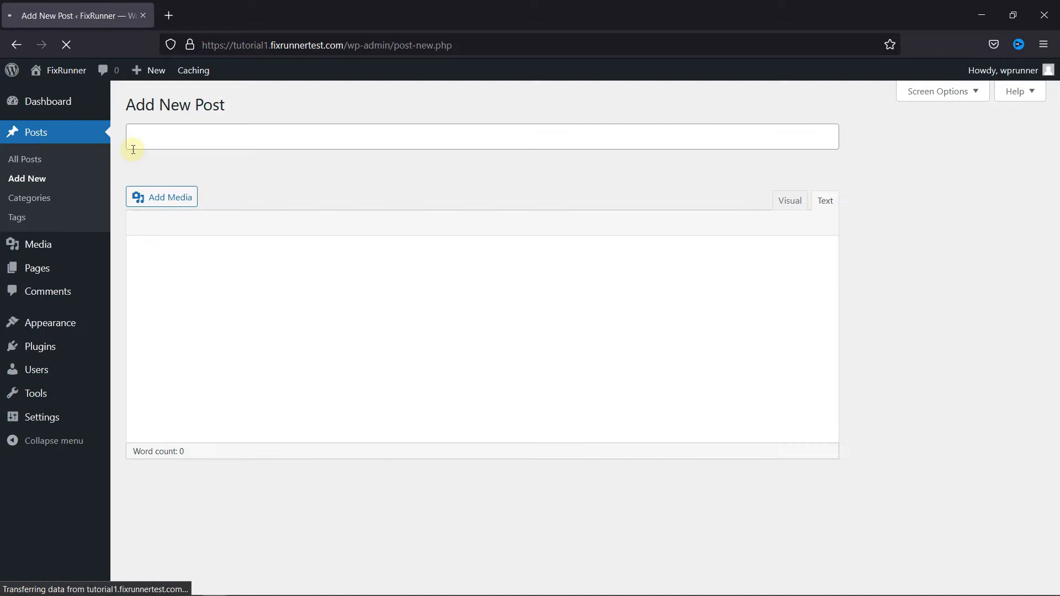
{"action": "type", "text": "iframe"}
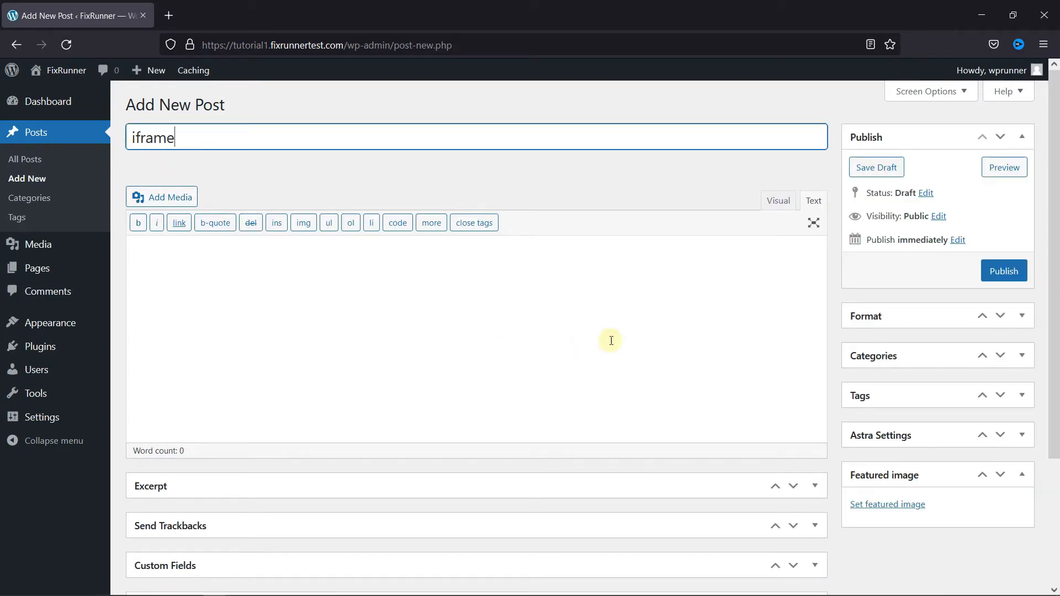
{"action": "mouse_move", "coordinate": [814, 200]}
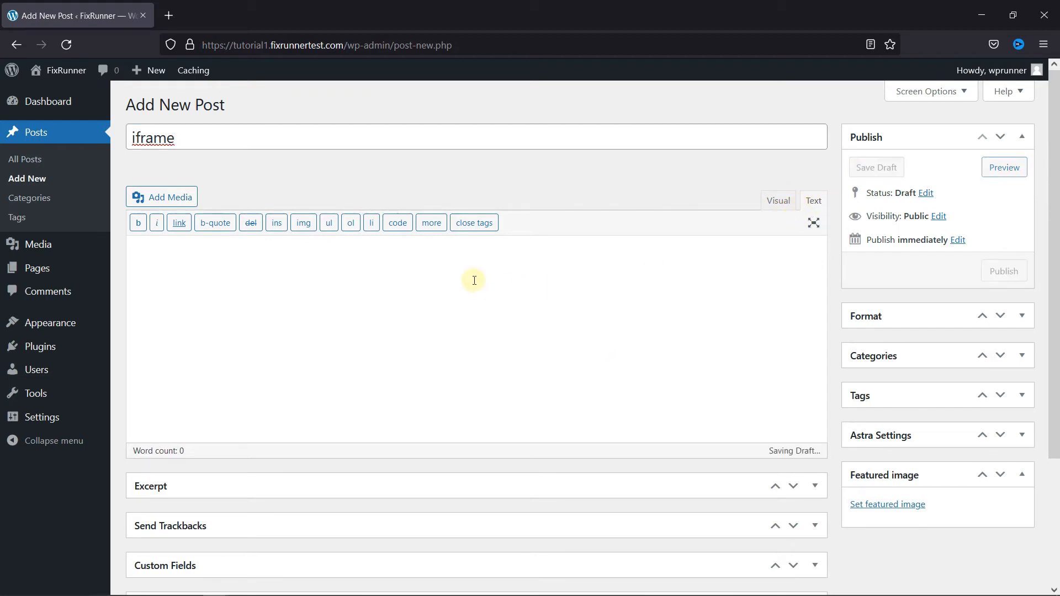
{"action": "type", "text": "[iframe src=\"http://www.youtube.com/embed/oDlbBy9vfgI\" width=\"100%\" height=\"500\"]"}
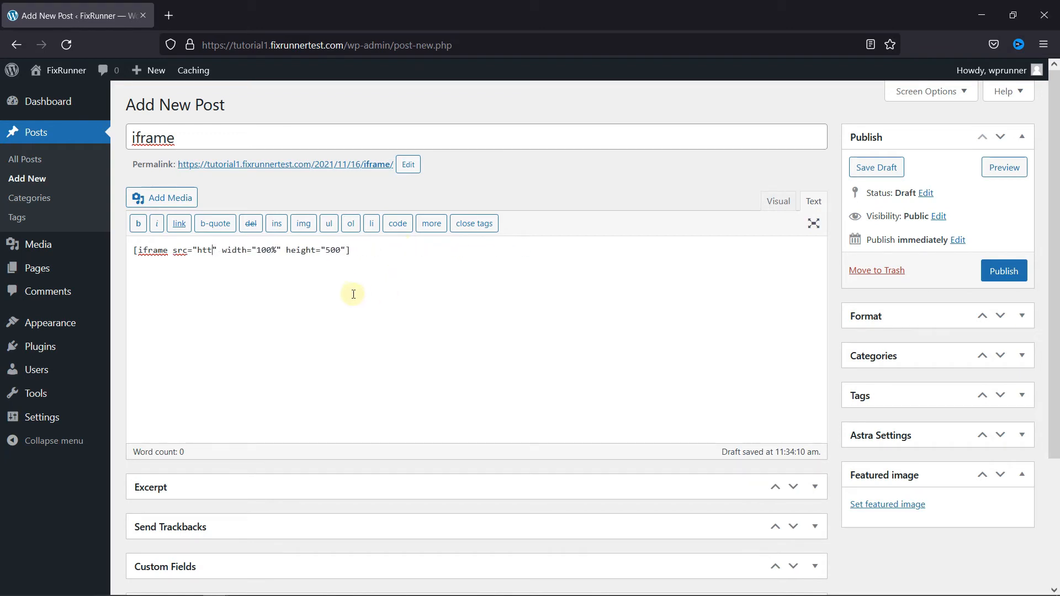
{"action": "key", "text": "Backspace"}
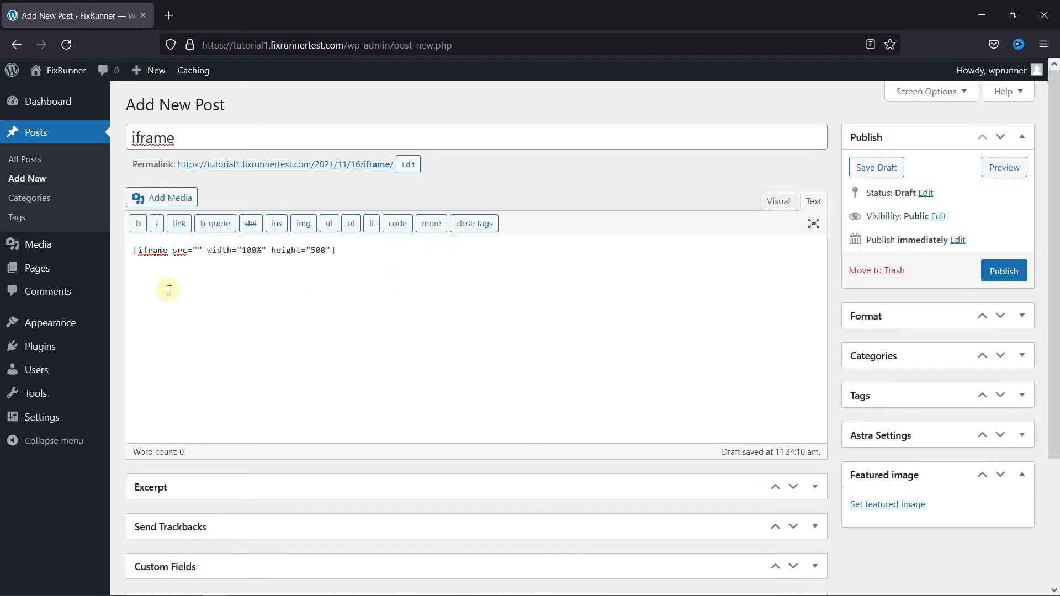
{"action": "type", "text": "https://www"}
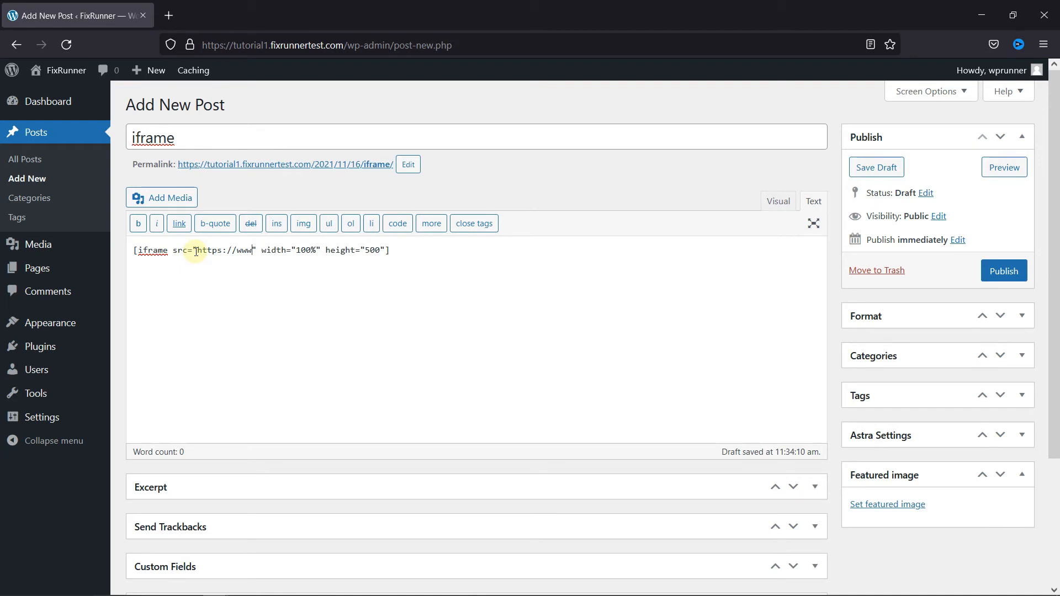
{"action": "type", "text": ".fix"}
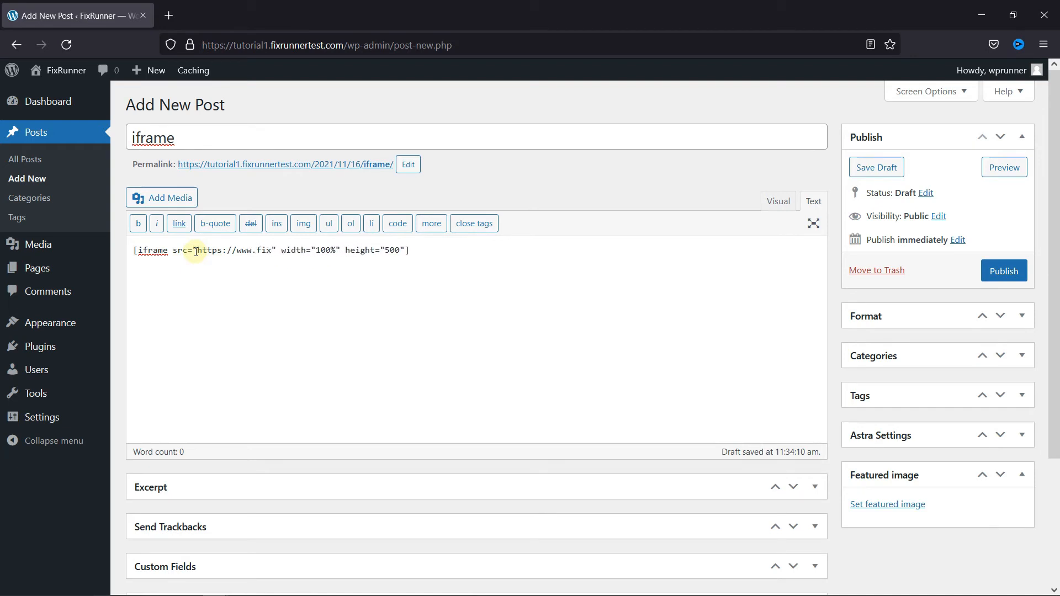
{"action": "type", "text": "runner.com"}
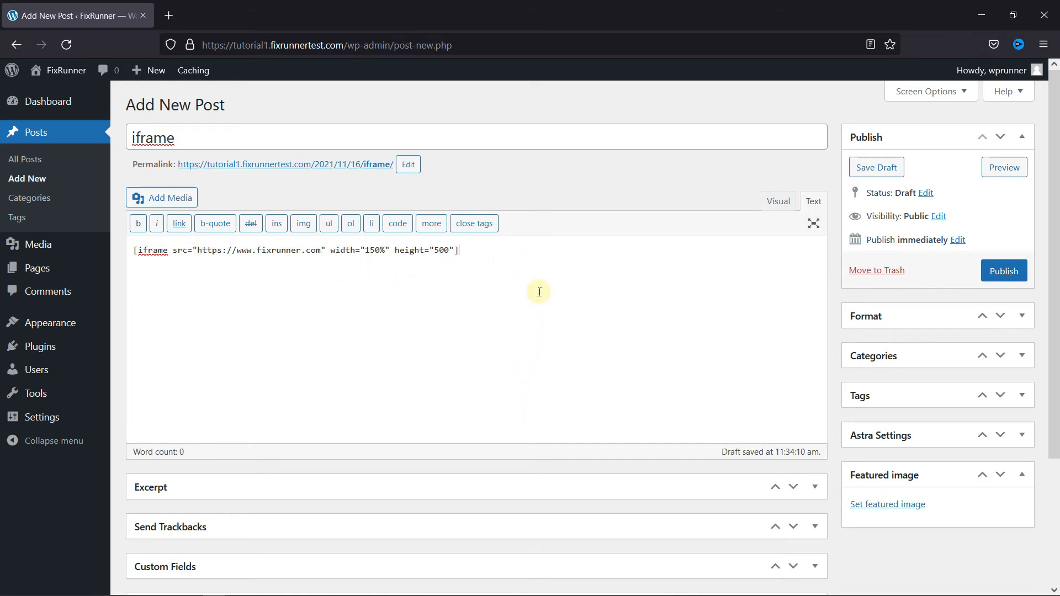
{"action": "mouse_move", "coordinate": [1003, 167]}
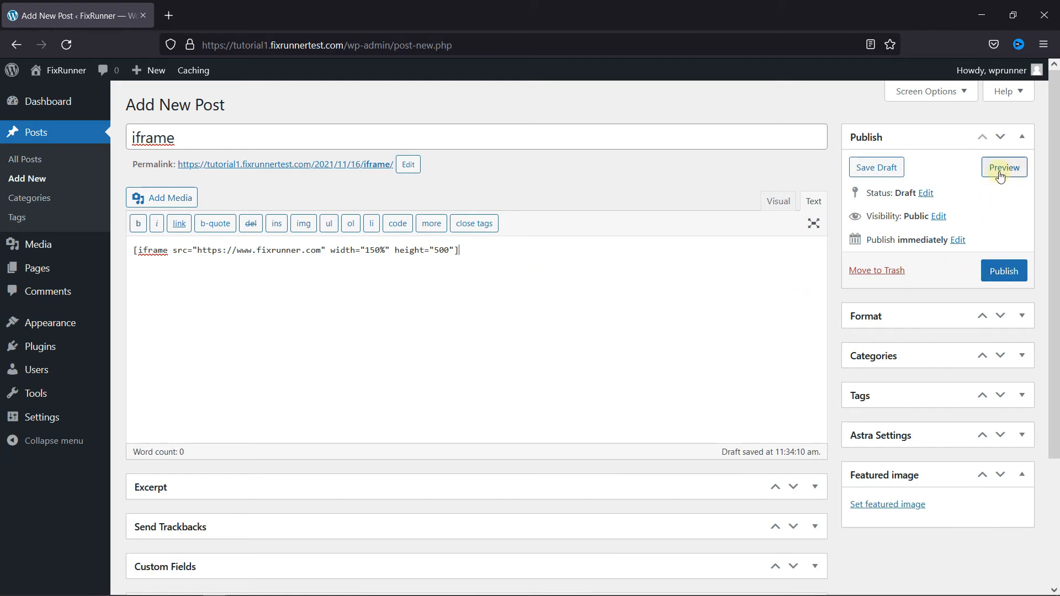
Preview the draft and scroll the embedded FixRunner site within the post
{"action": "left_click", "coordinate": [1004, 167]}
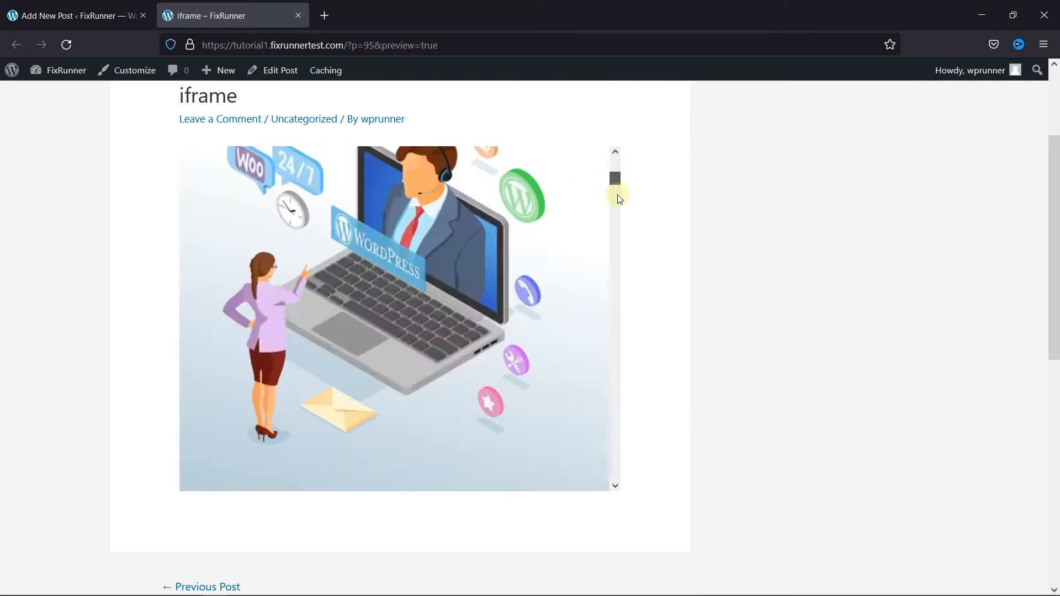
{"action": "scroll", "scroll_direction": "down", "scroll_amount": 3}
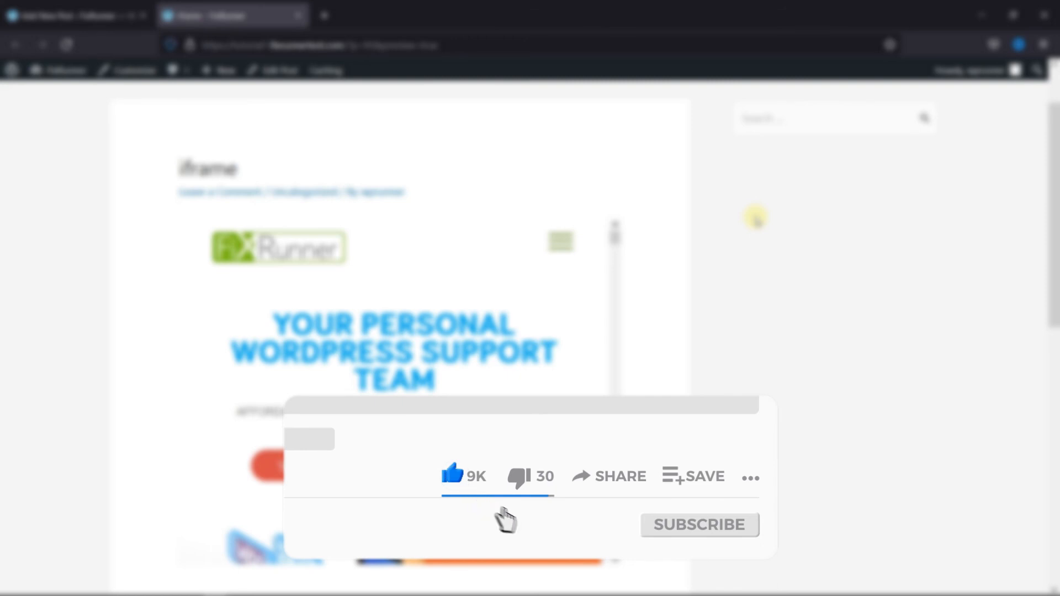
{"action": "left_click", "coordinate": [699, 525]}
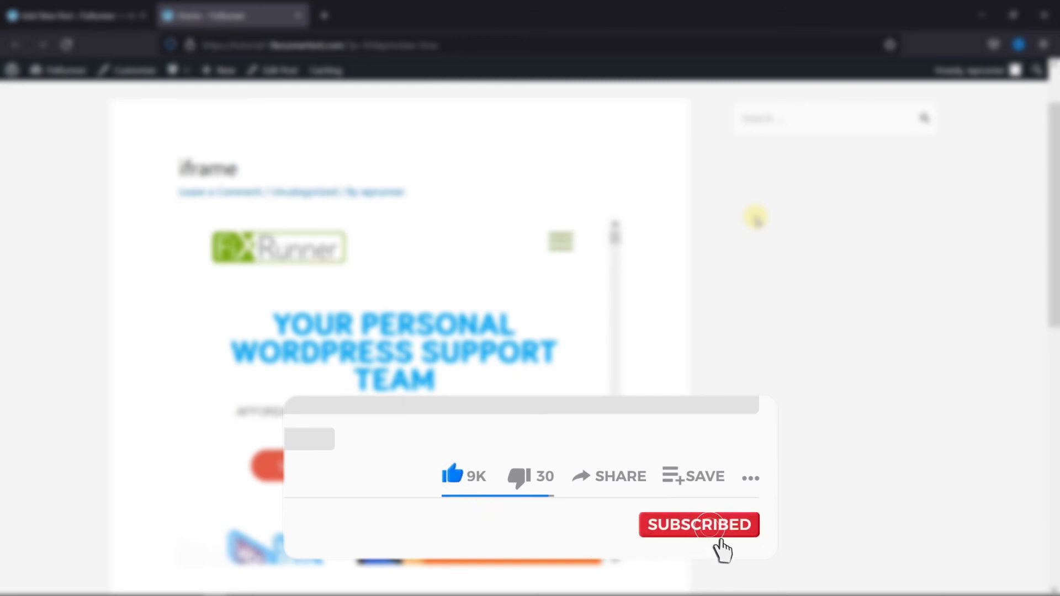